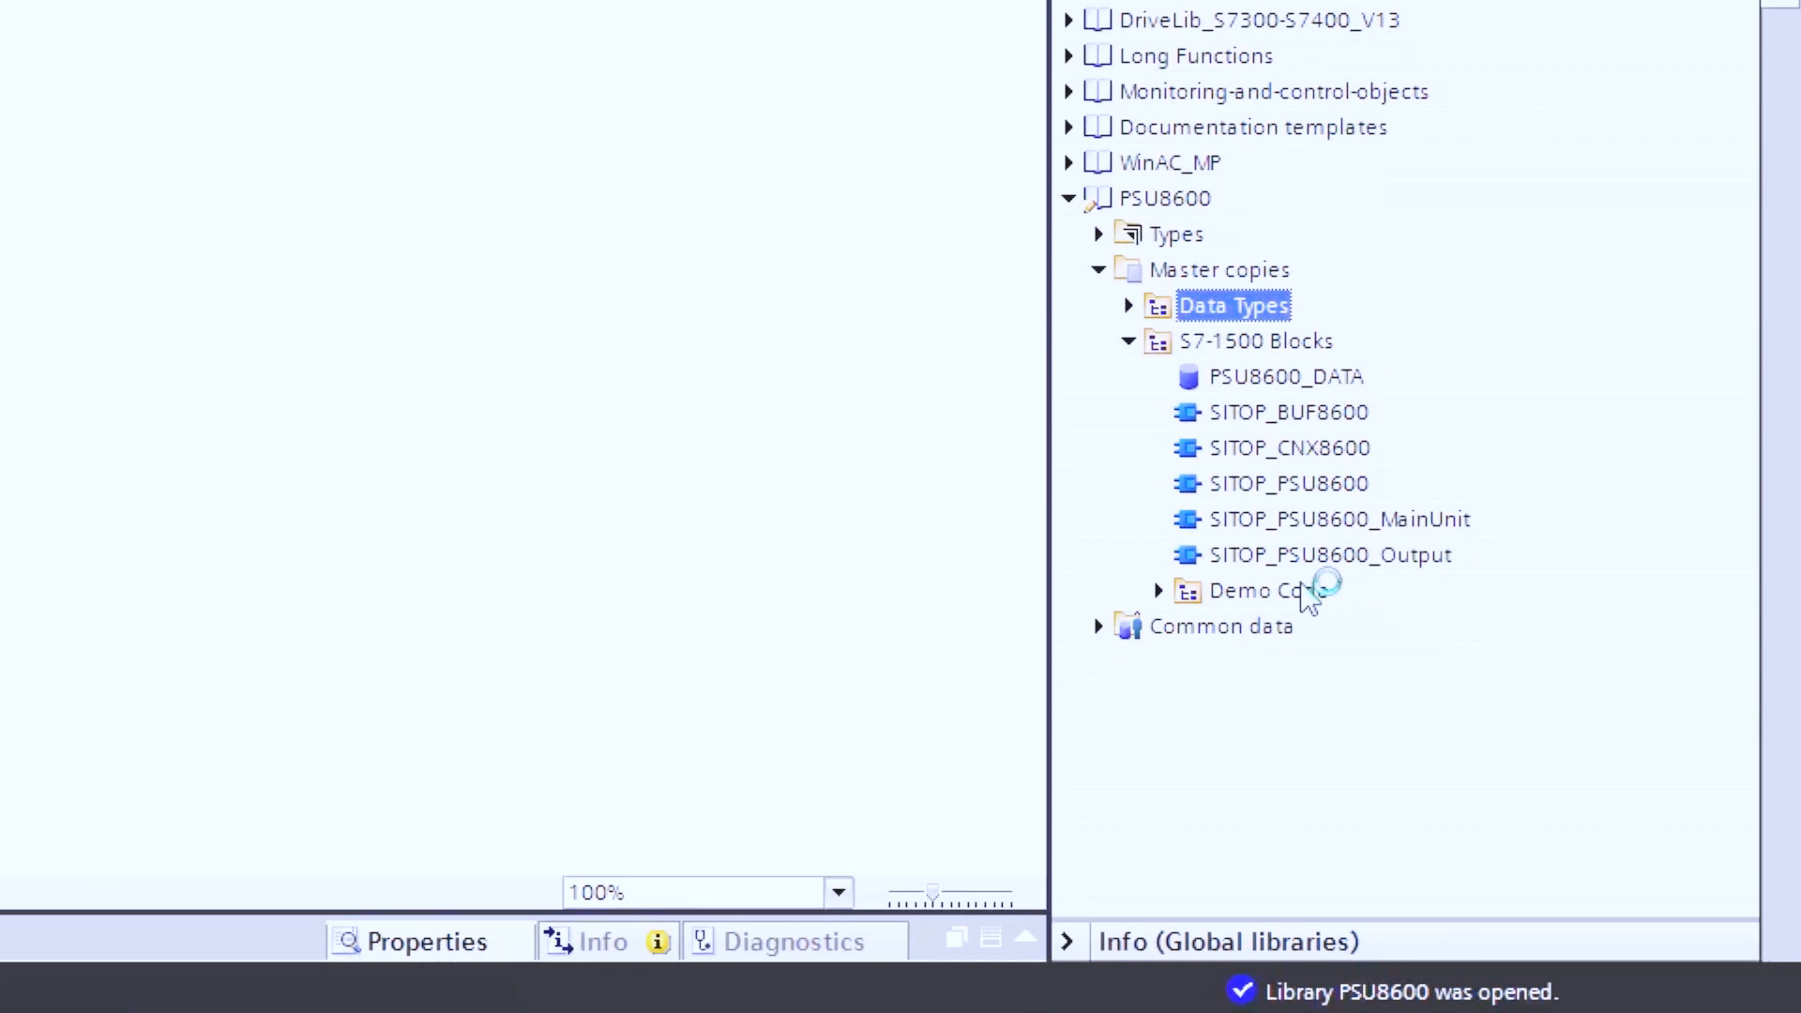
pyautogui.moveTo(1239, 544)
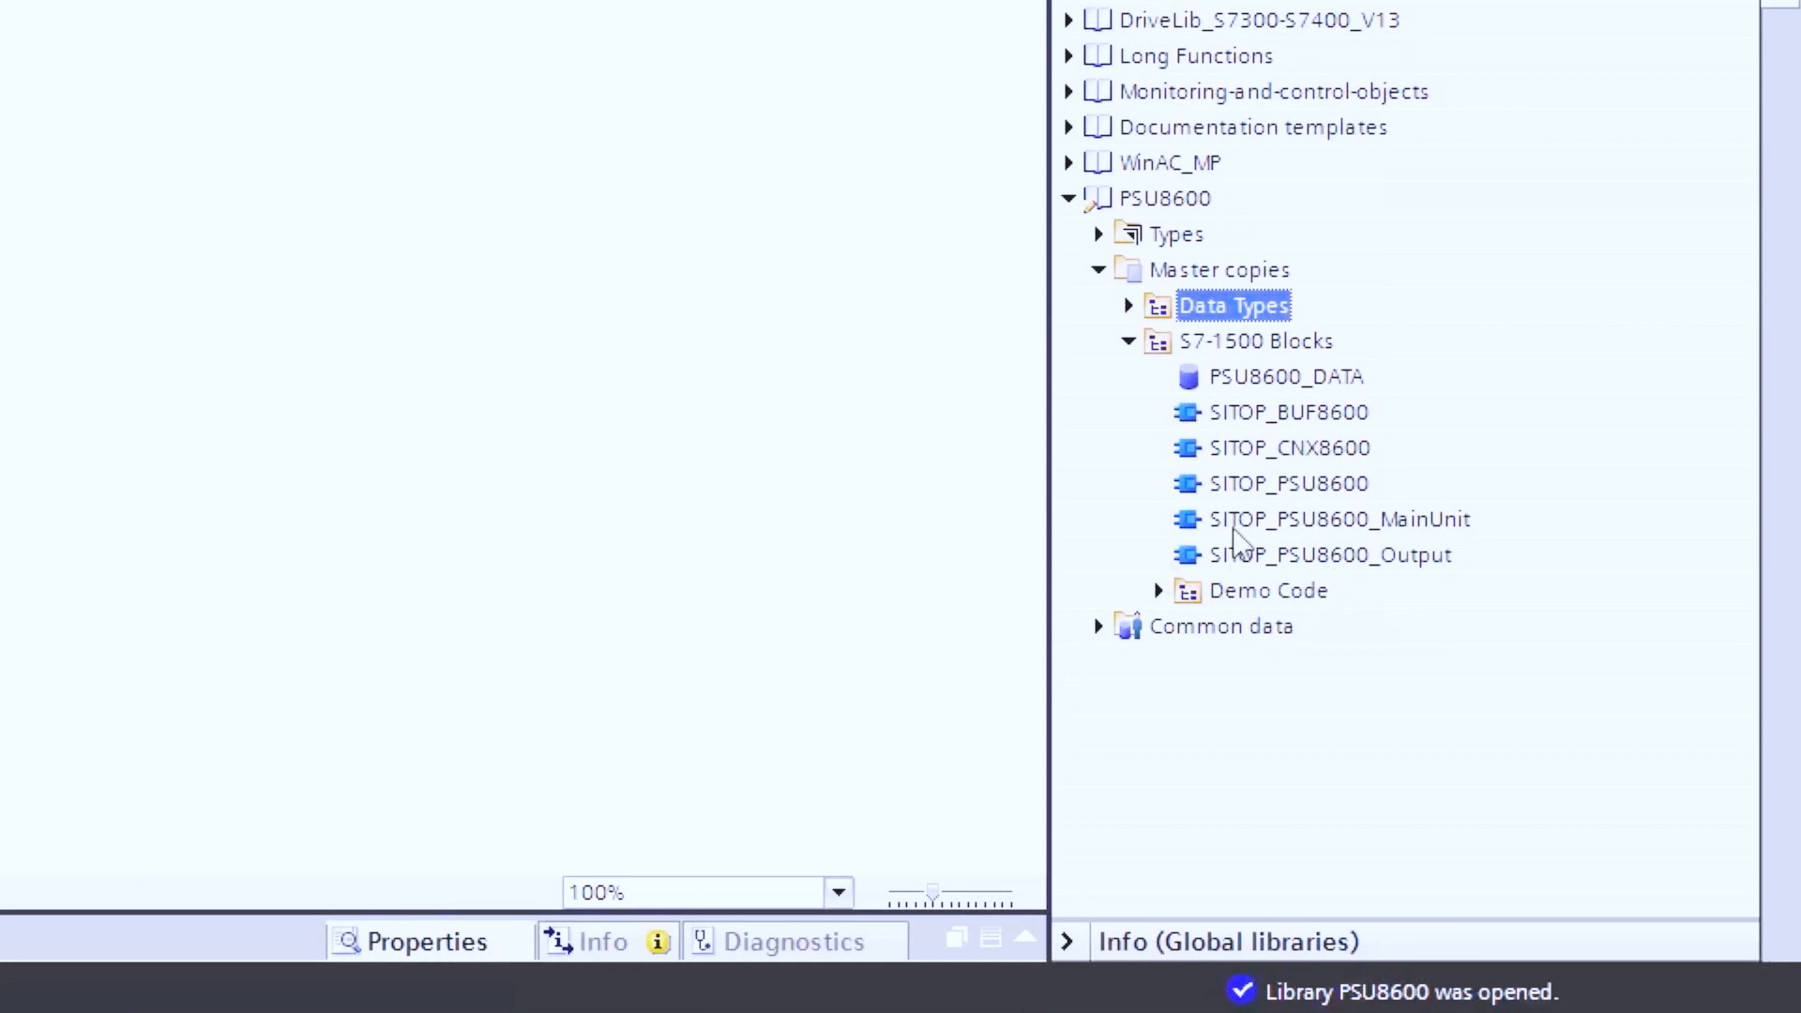
pyautogui.moveTo(1335, 549)
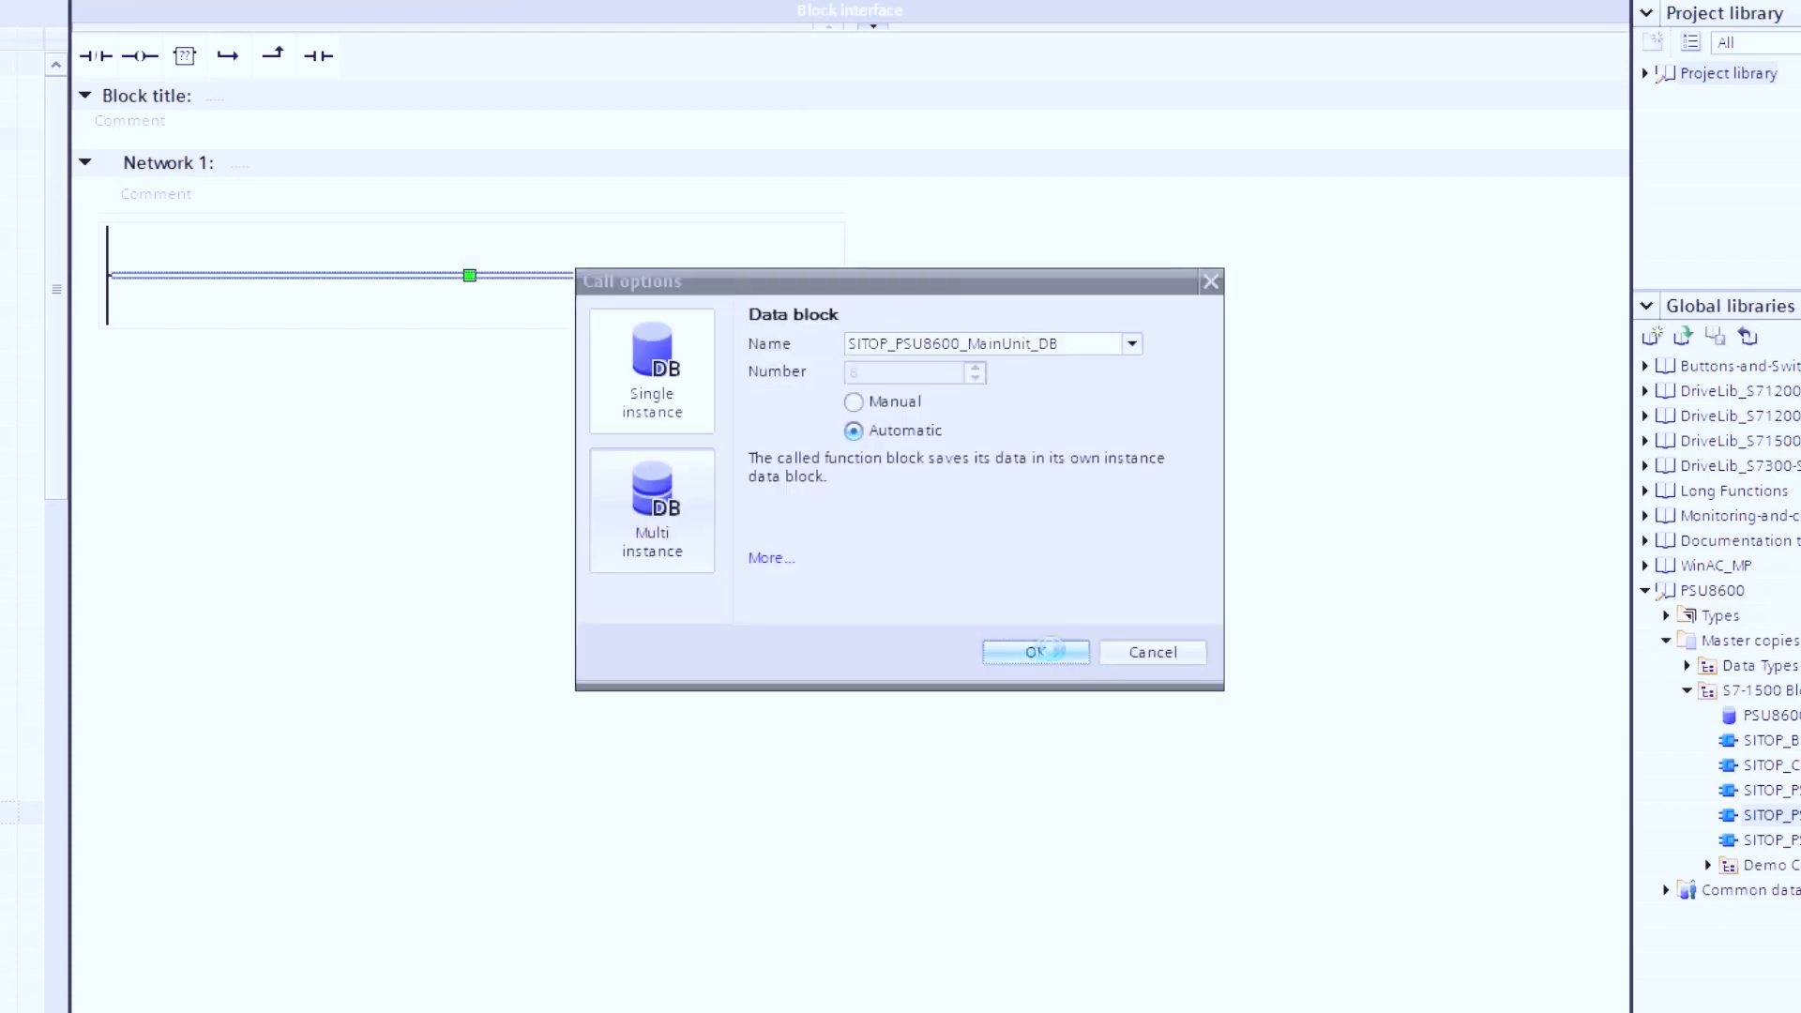
# Step: Confirm the auto-numbered single-instance DB SITOP_PSU8600_MainUnit_DB for the MainUnit call
pyautogui.click(1033, 651)
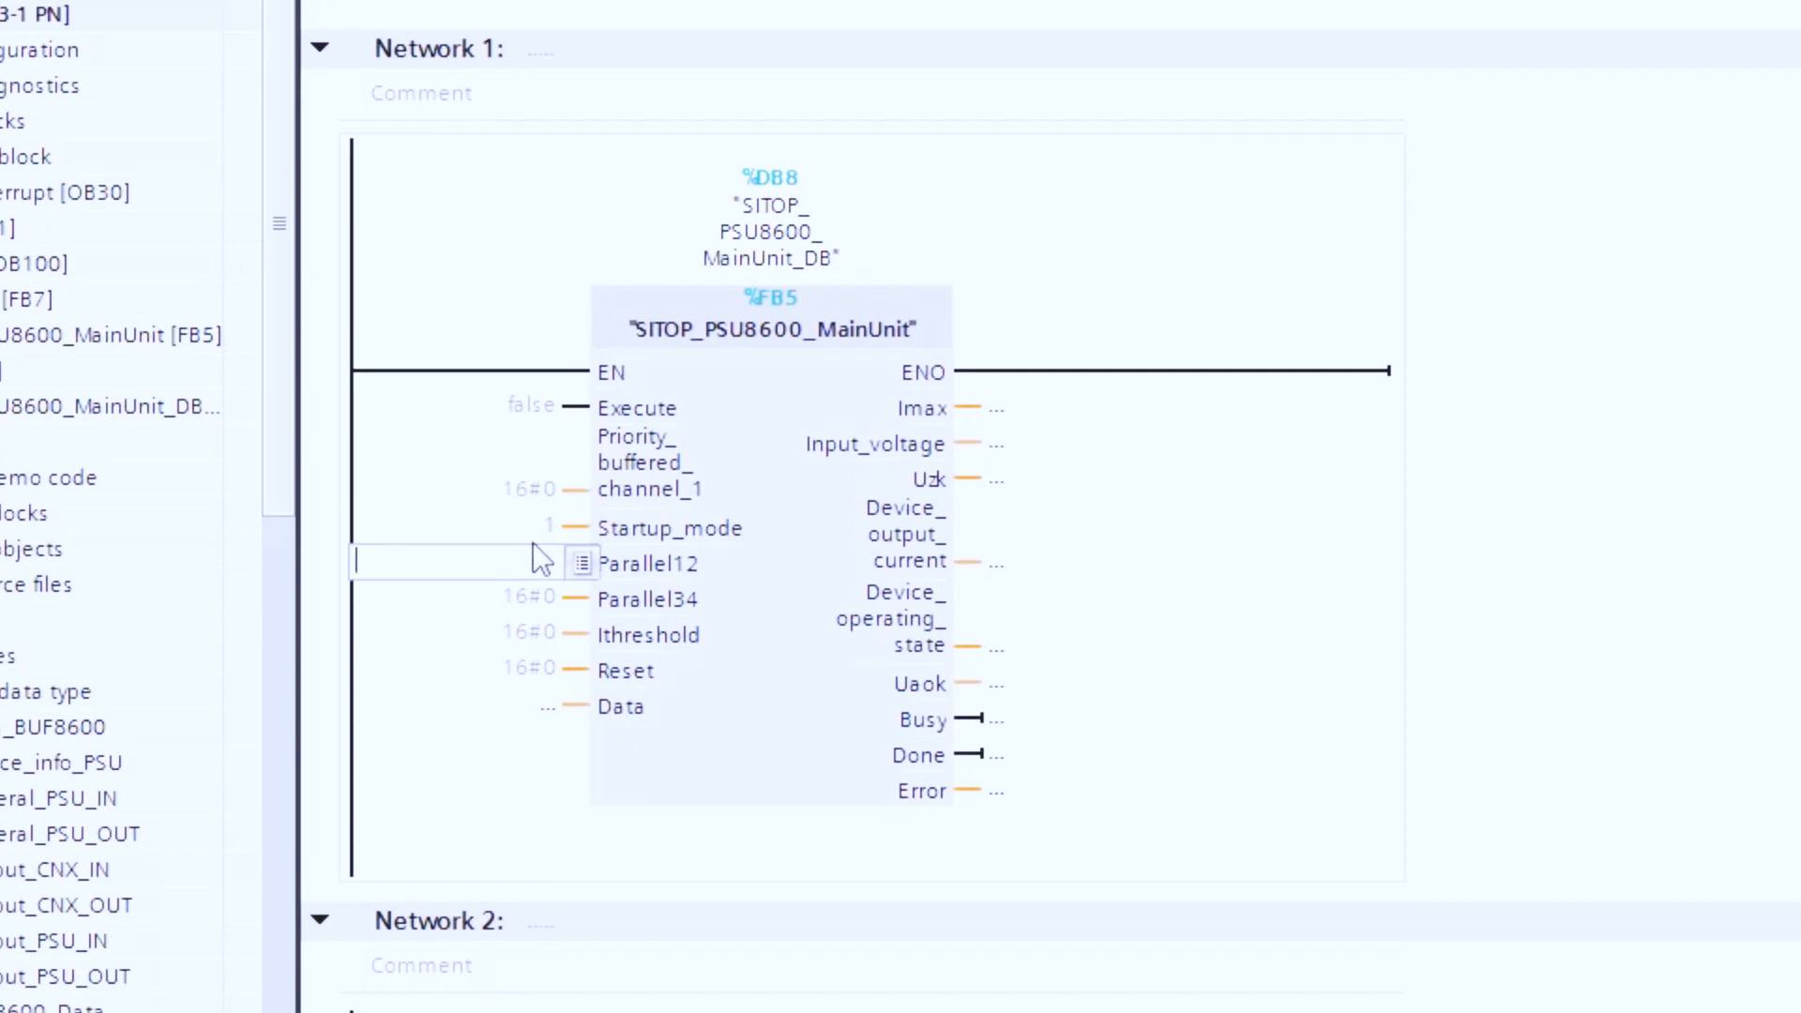
# Step: Enter 2 at the MainUnit call's Parallel12 input
pyautogui.write('2')
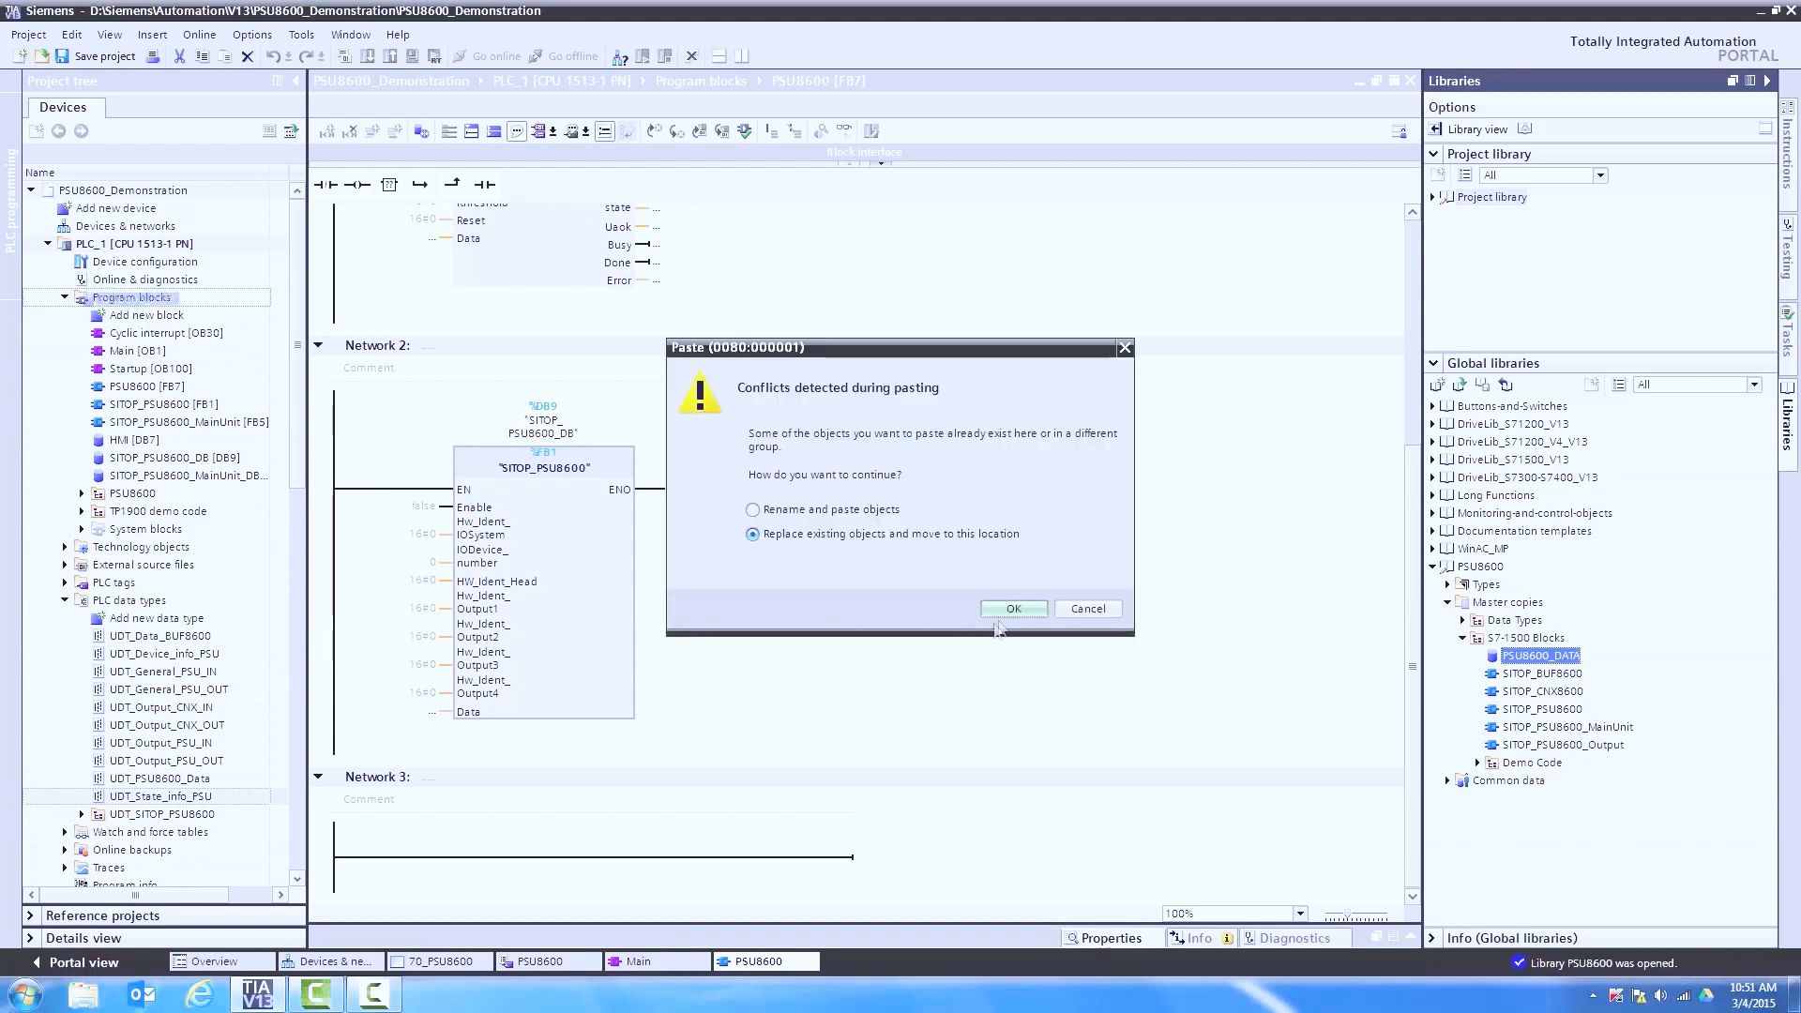
# Step: Resolve the paste conflict by replacing existing objects to add PSU8600_DATA [DB100]
pyautogui.click(1012, 609)
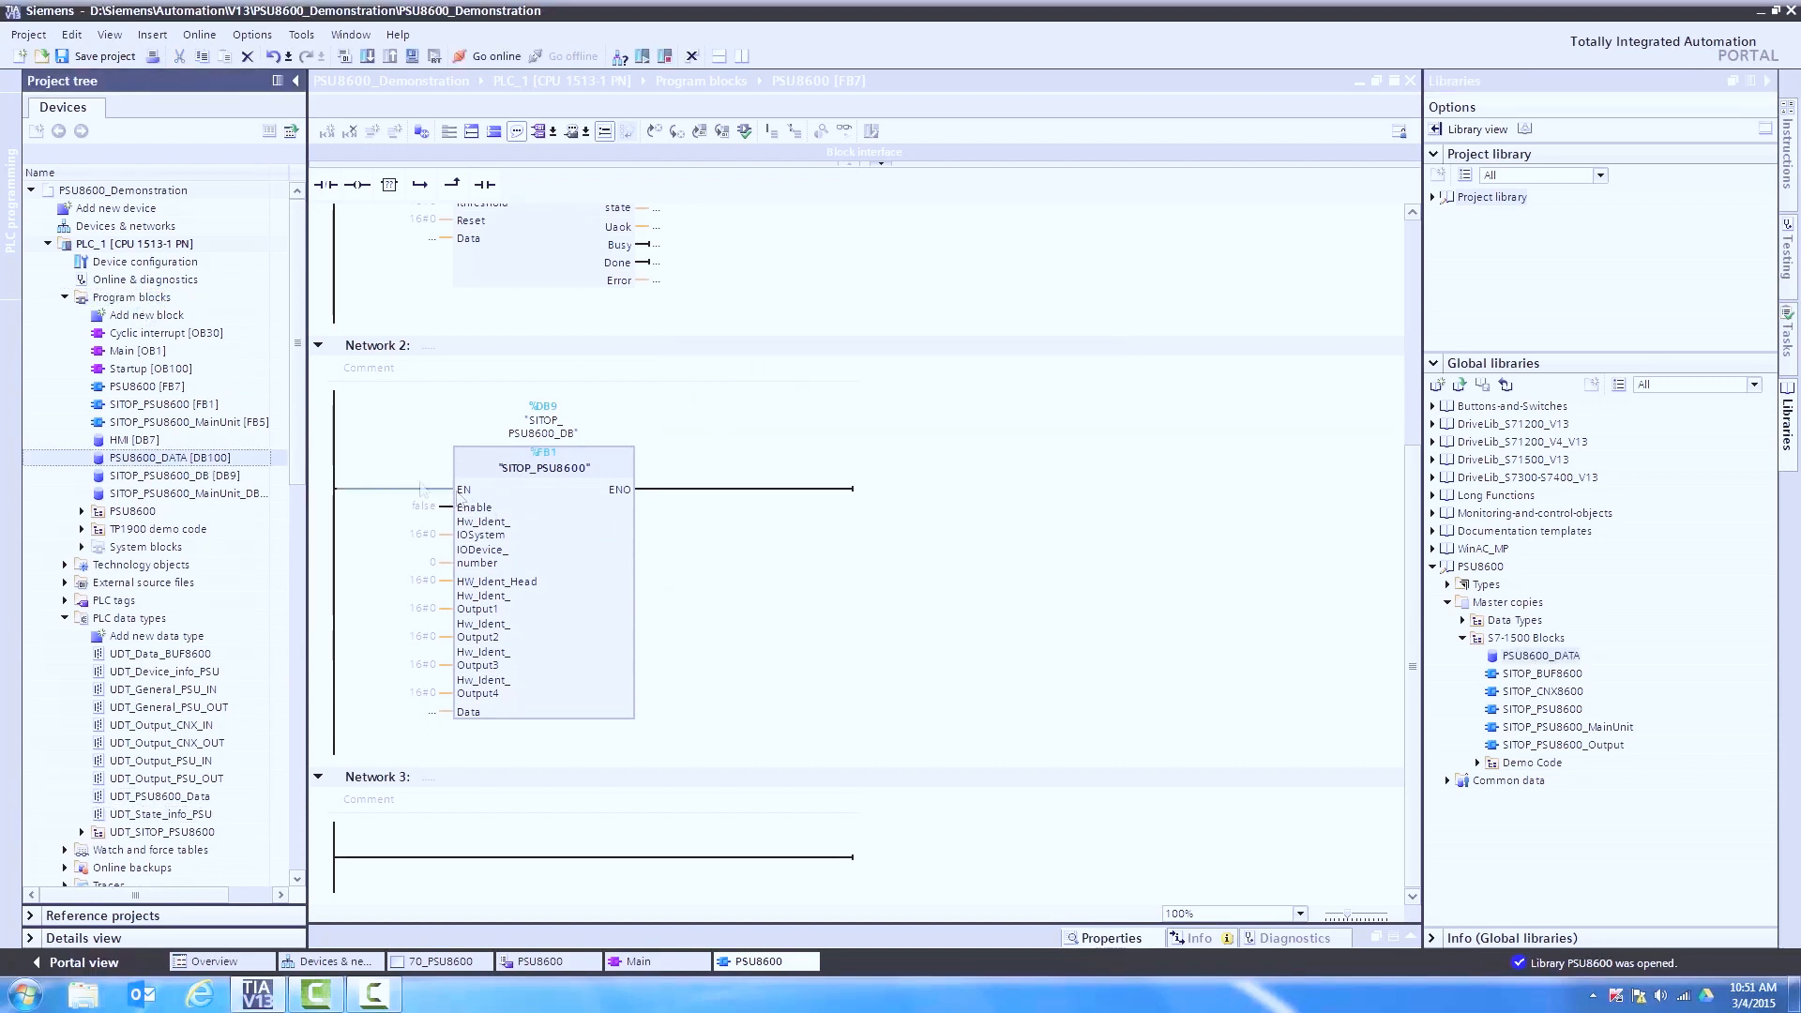